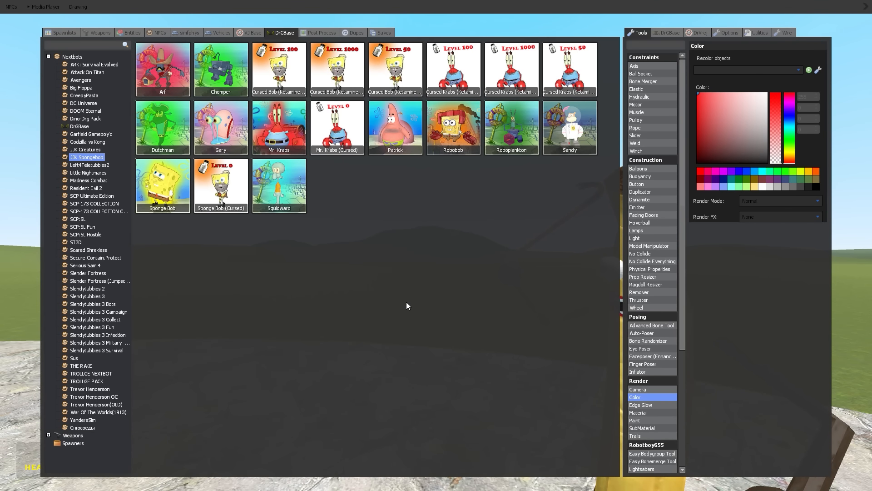
- Spawn a yellow lucky block on the concrete floor and hit it down to 2 of 5 health
left_click(85, 149)
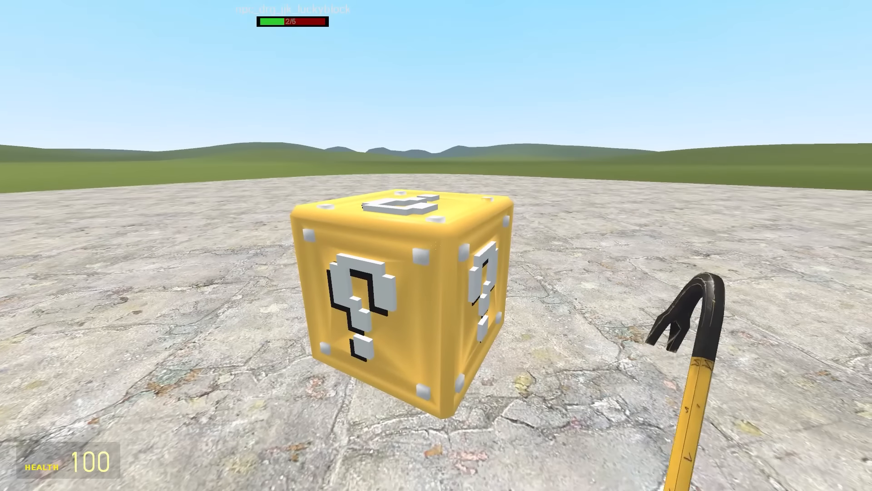
left_click(390, 278)
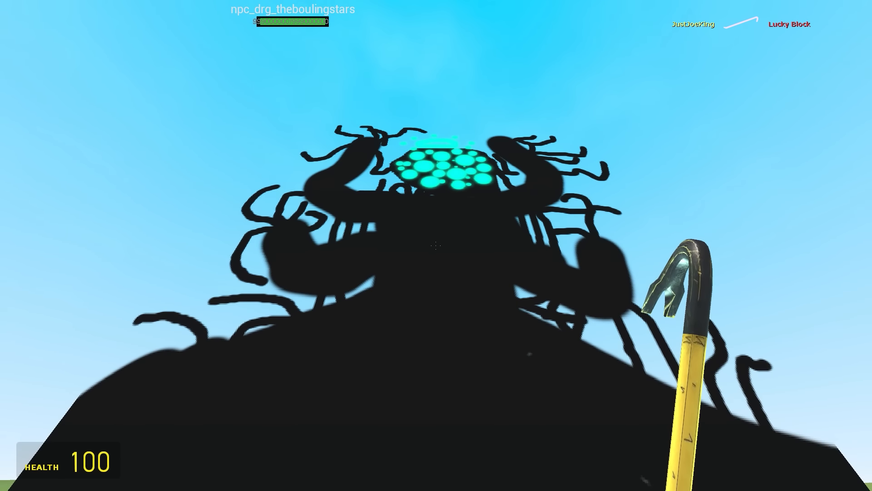
mouse_move(436, 245)
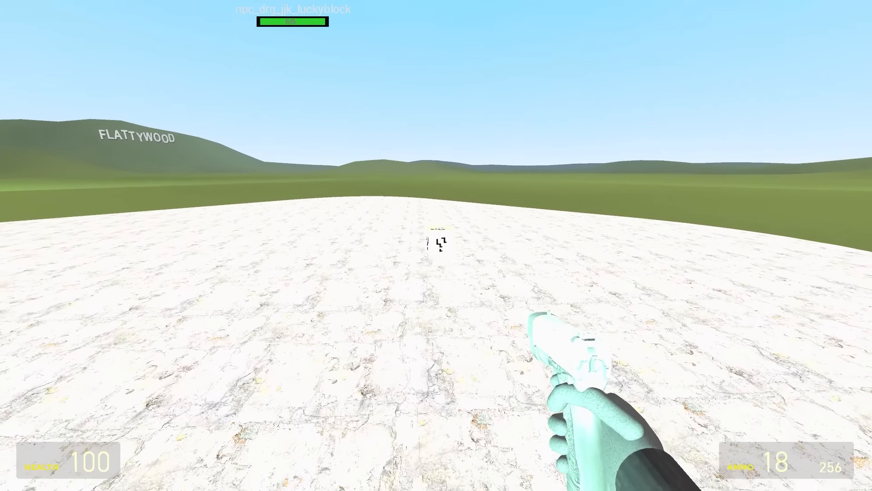
- Shoot the distant yellow lucky block with the pistol down to 1 of 5 health
left_click(436, 233)
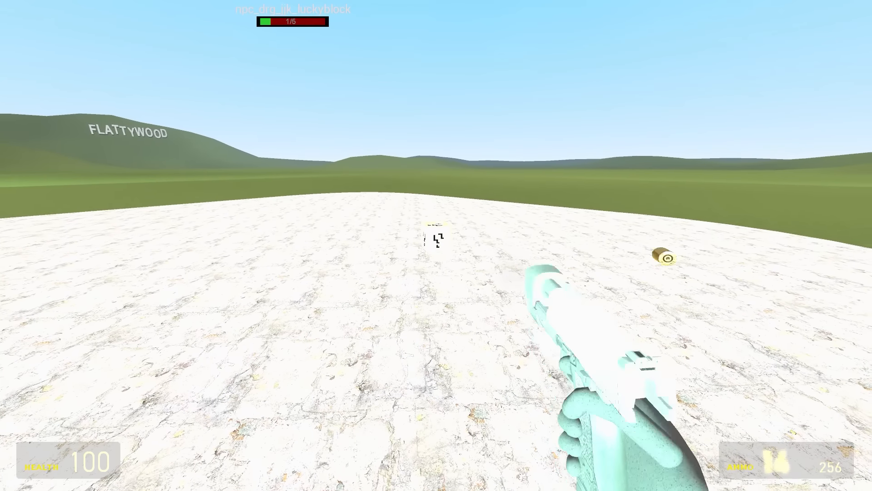
left_click(436, 245)
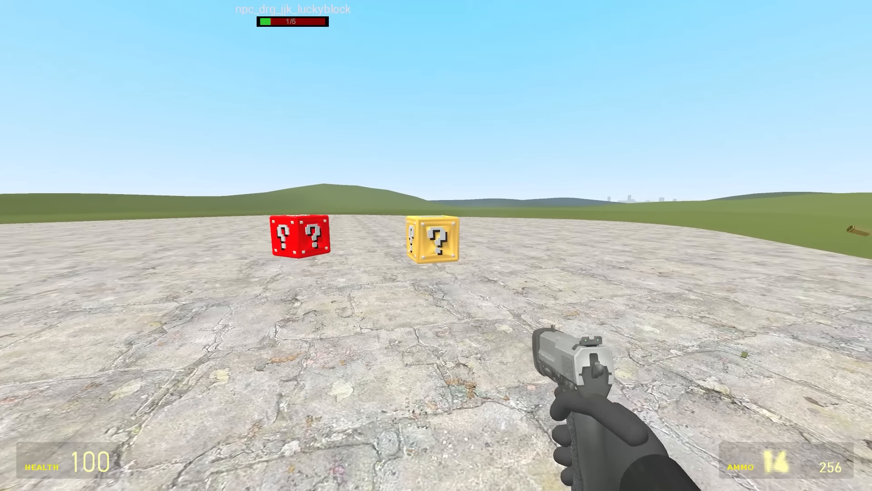
- Break the yellow lucky block and attack the released SpongeBob and AK-wielding trollge
left_click(437, 238)
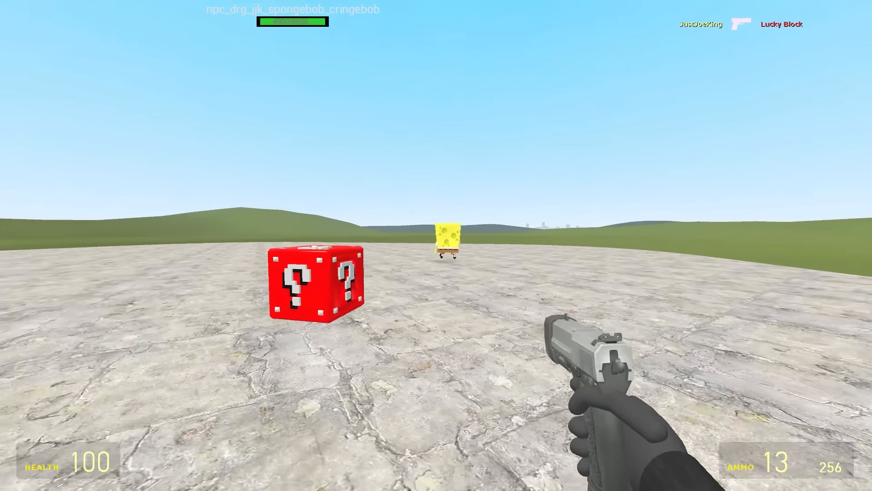
left_click(436, 245)
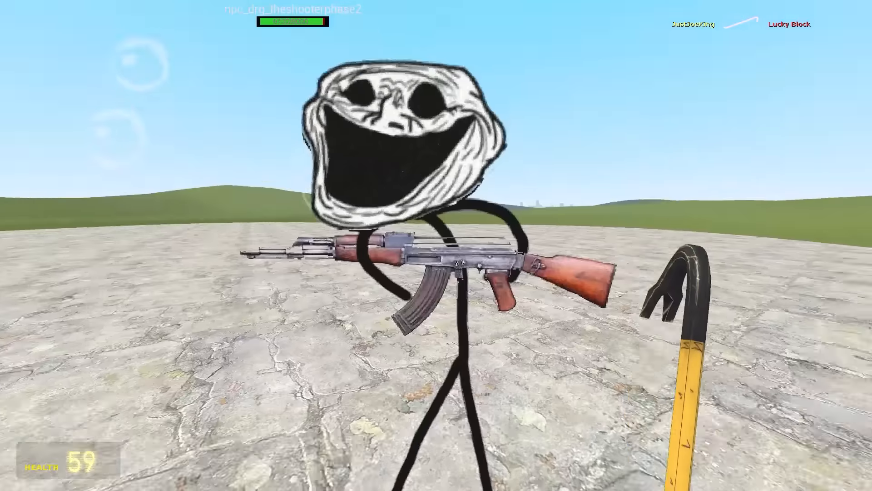
mouse_move(436, 245)
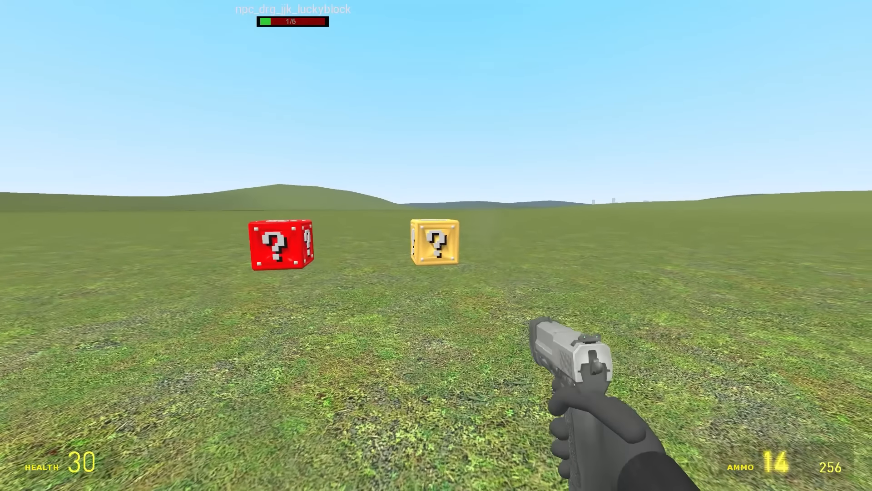
- Shoot the yellow lucky block with the pistol until it breaks
left_click(436, 245)
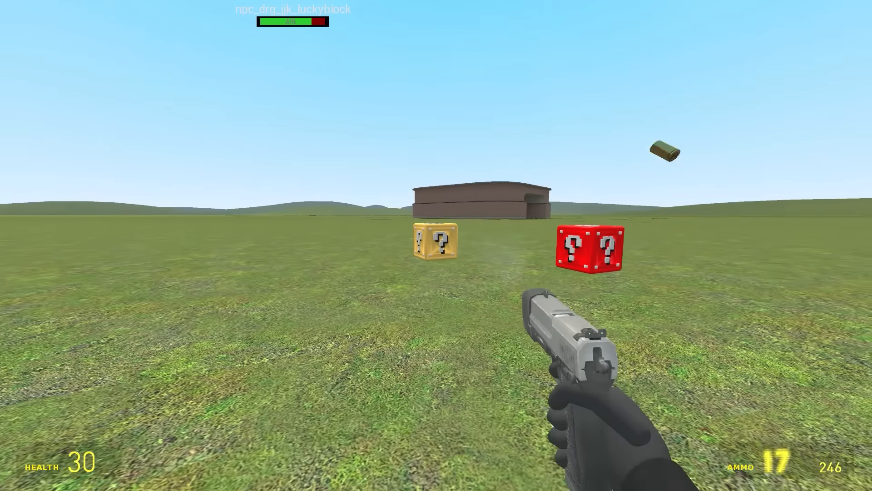
left_click(437, 246)
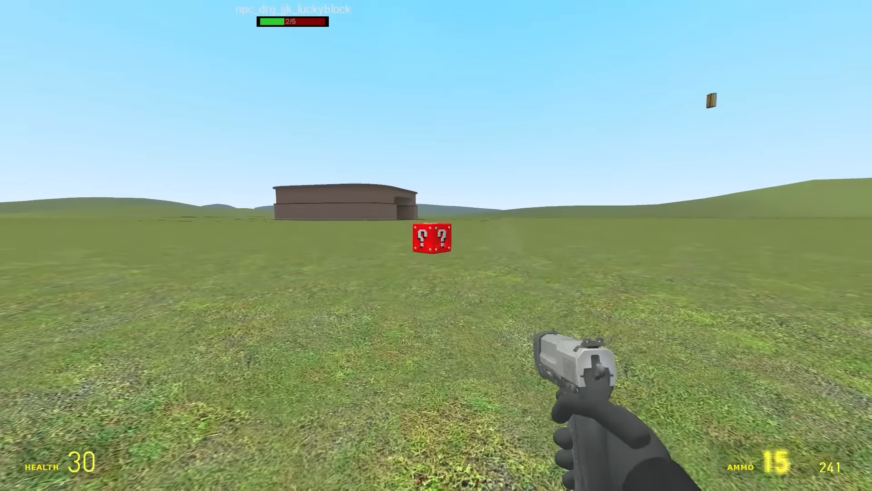
- Shoot the red lucky block open, releasing a knife-wielding purple-faced trollge
left_click(436, 246)
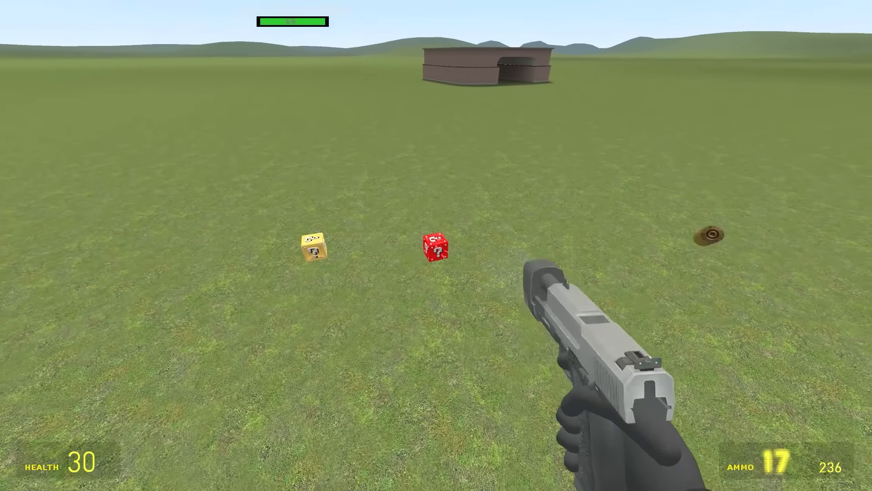
left_click(436, 245)
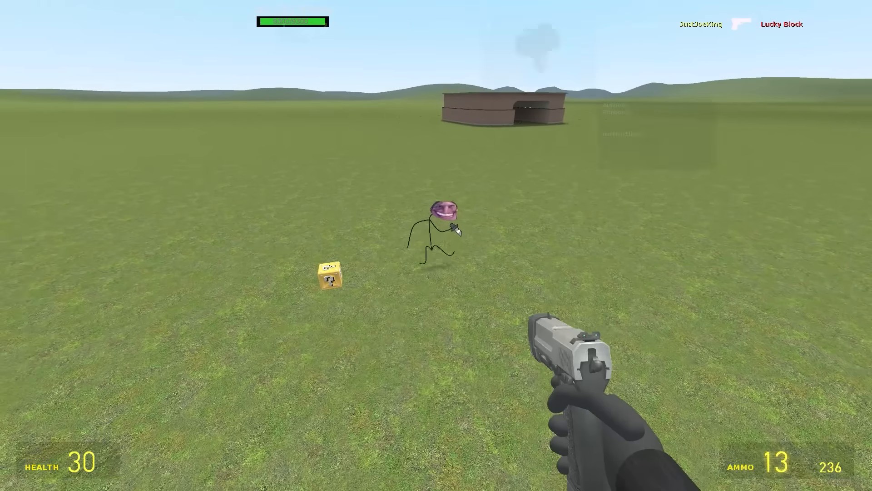
- Fire the pistol at the Trollge stick figure until only the two blocks remain
left_click(436, 240)
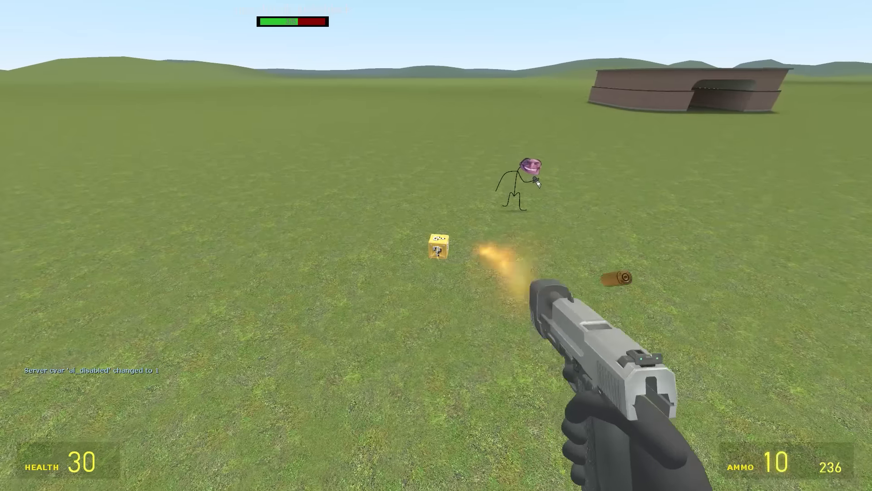
left_click(436, 245)
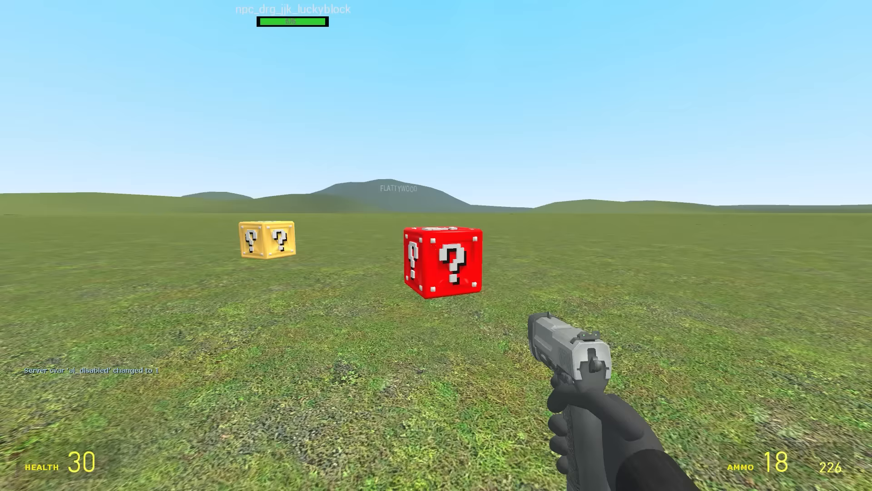
- Shoot both lucky blocks open and fire at the giant shadowy creature released
left_click(436, 245)
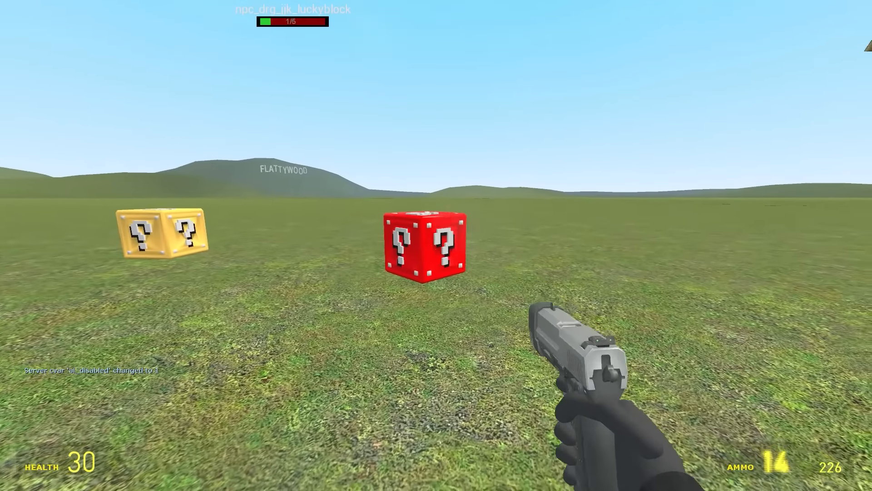
left_click(436, 245)
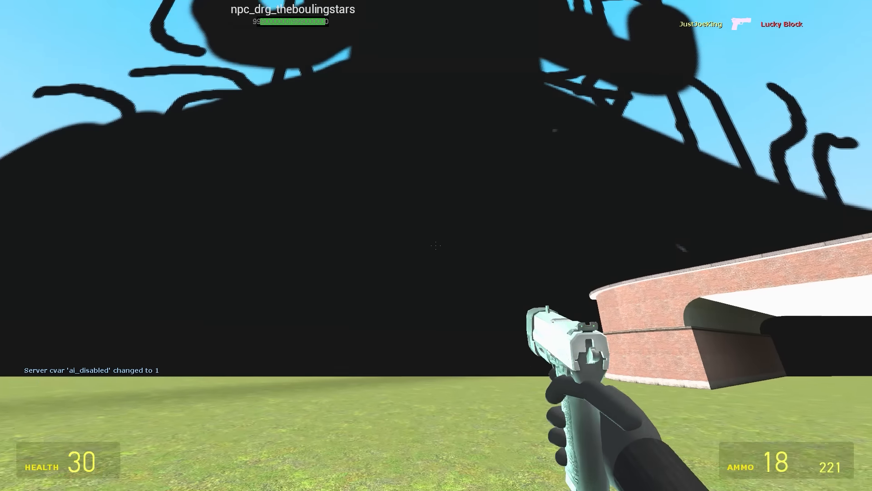
left_click(436, 245)
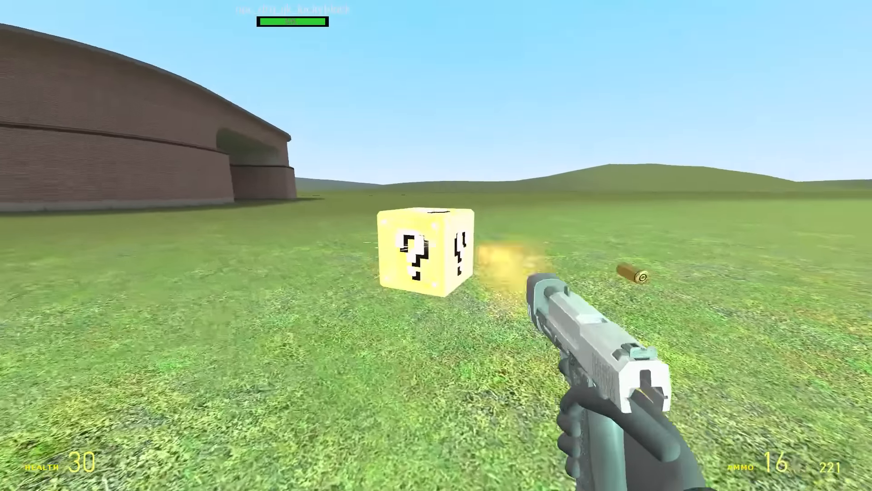
left_click(436, 246)
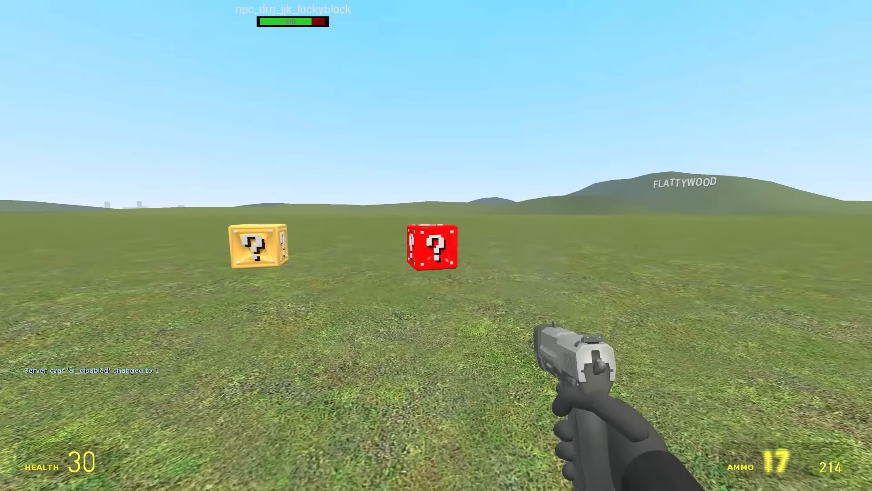
left_click(437, 246)
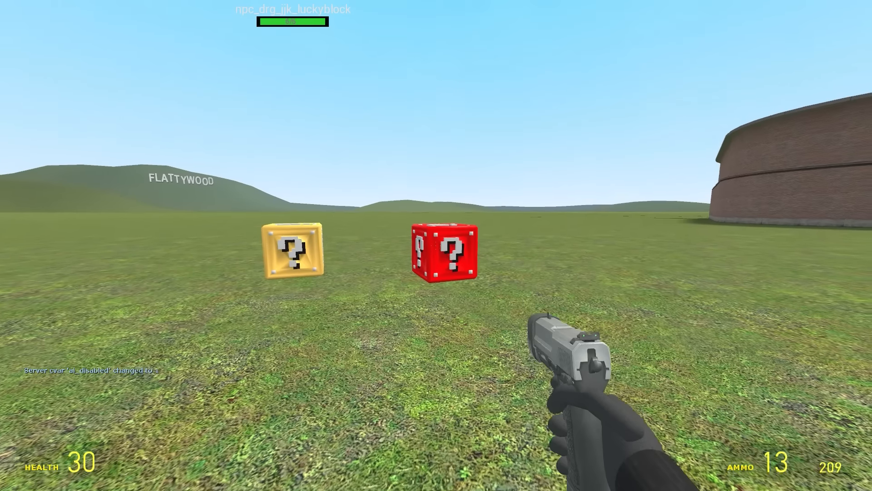
- Shoot a lucky block open, unleashing the npc_drg_xxx_phase2 NPC
left_click(437, 246)
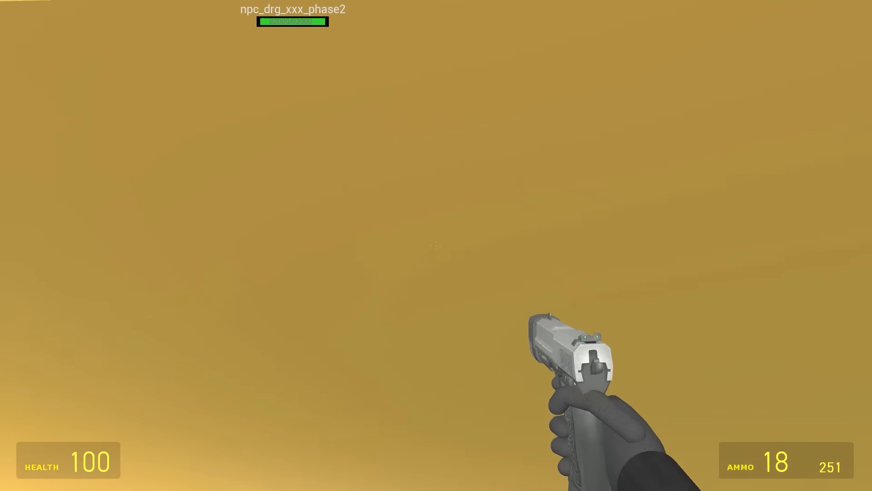
- Fire the pistol at the phase-two NPC to clear it from the grass
left_click(436, 246)
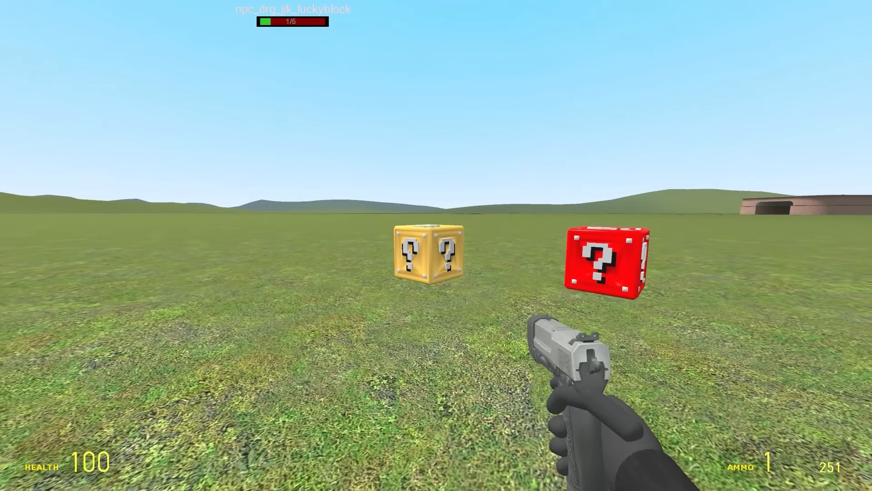
left_click(437, 240)
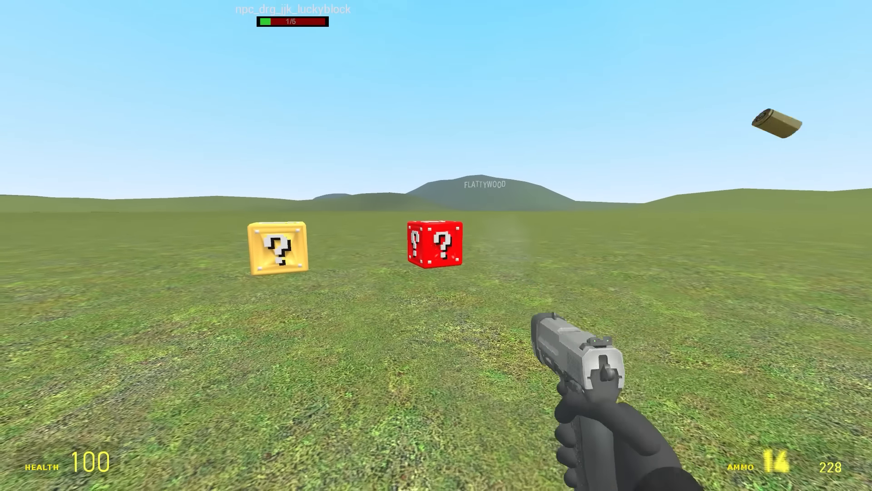
- Shoot the red then yellow blocks open, firing at the Tall Guy Trollge between them
left_click(436, 245)
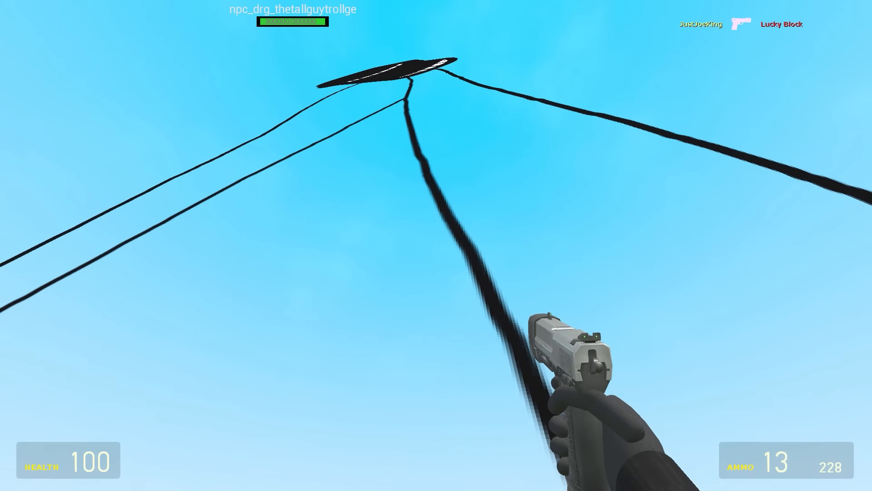
left_click(436, 245)
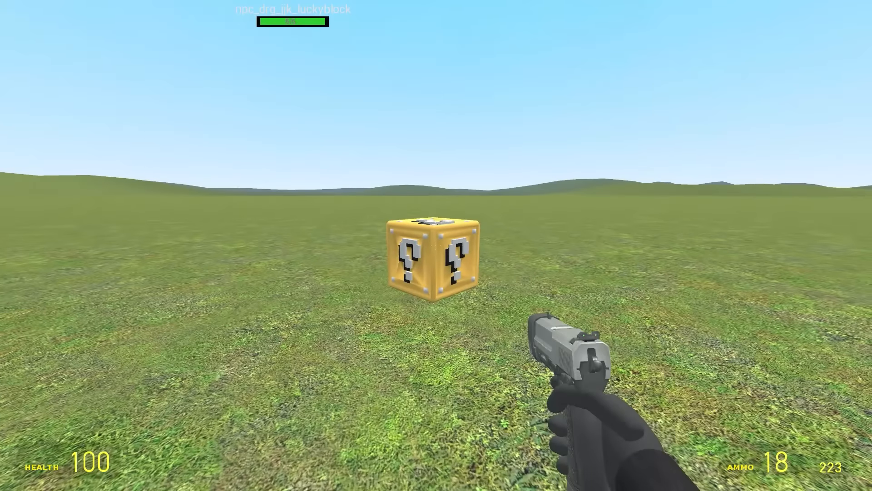
left_click(436, 245)
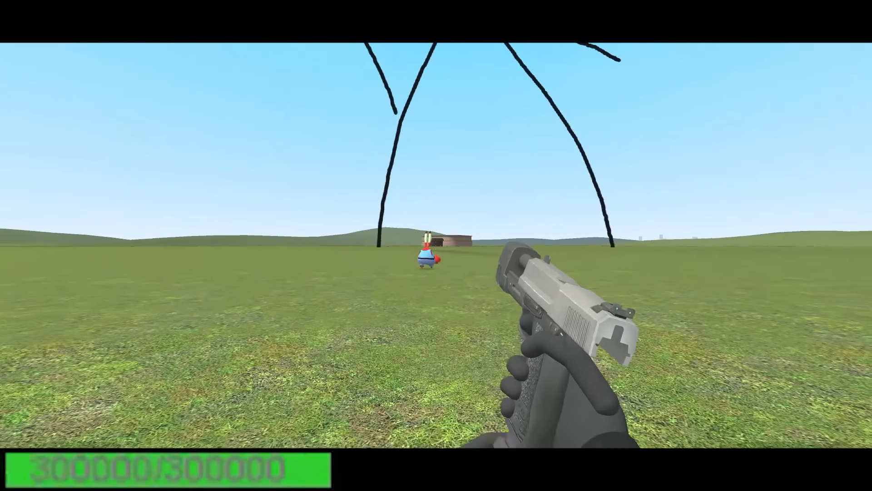